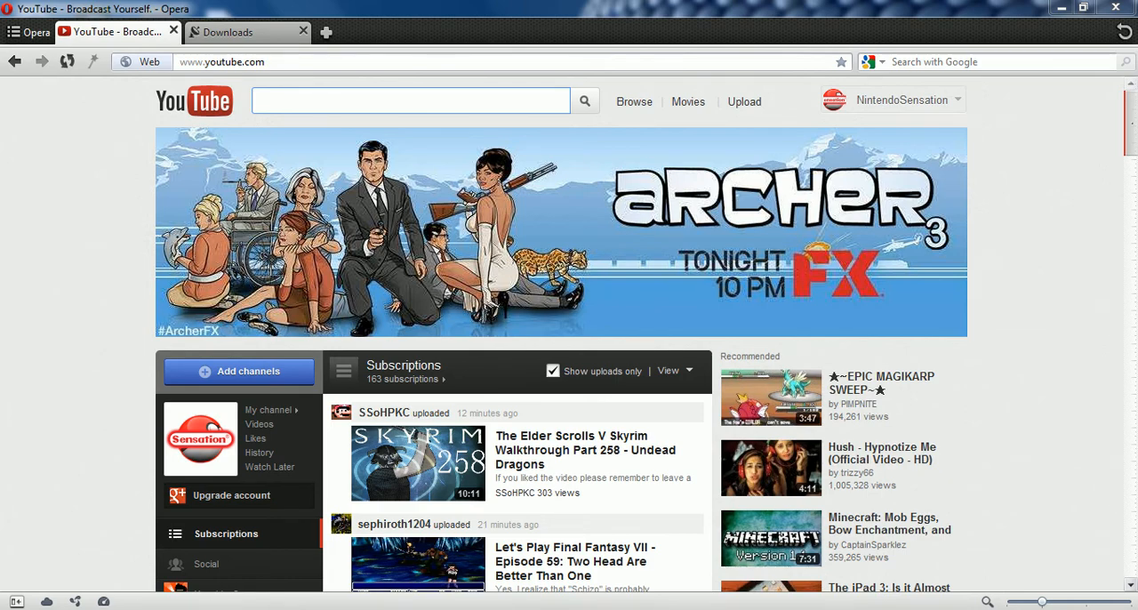
- Go to the NintendoSensation channel page via the signed-in account's My Channel option
{"action": "scroll", "scroll_direction": "down", "scroll_amount": 3}
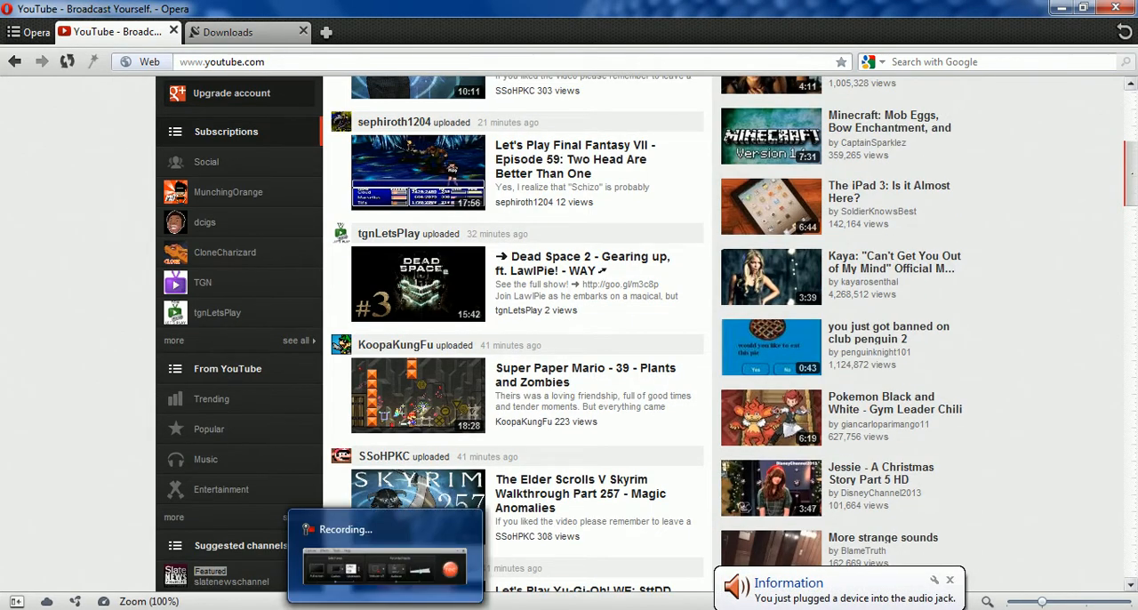
{"action": "scroll", "scroll_direction": "up", "scroll_amount": 3}
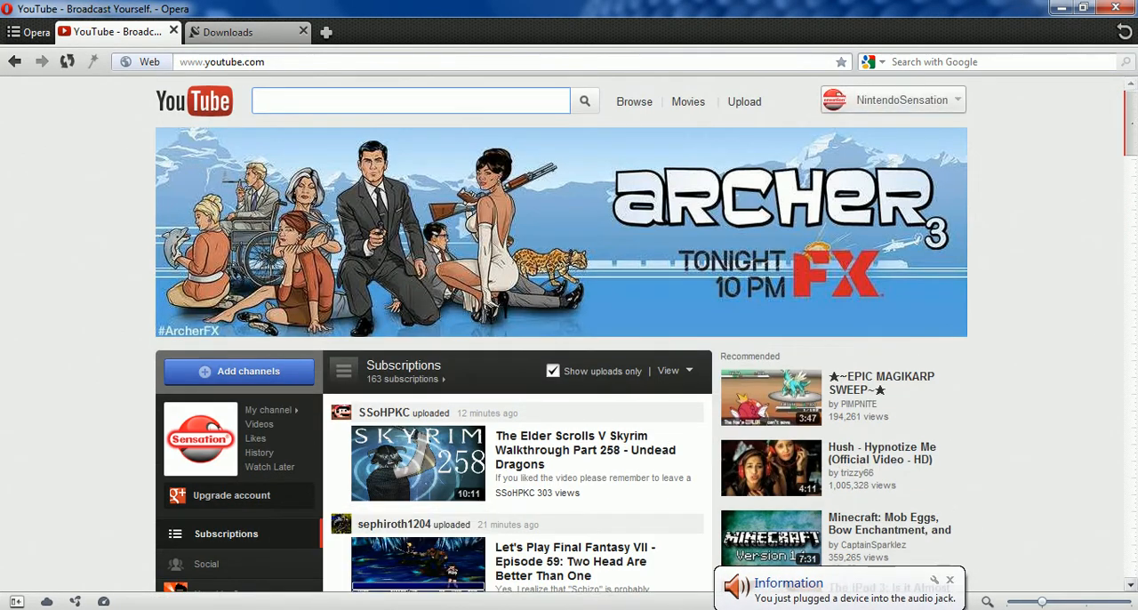
{"action": "left_click", "coordinate": [903, 100]}
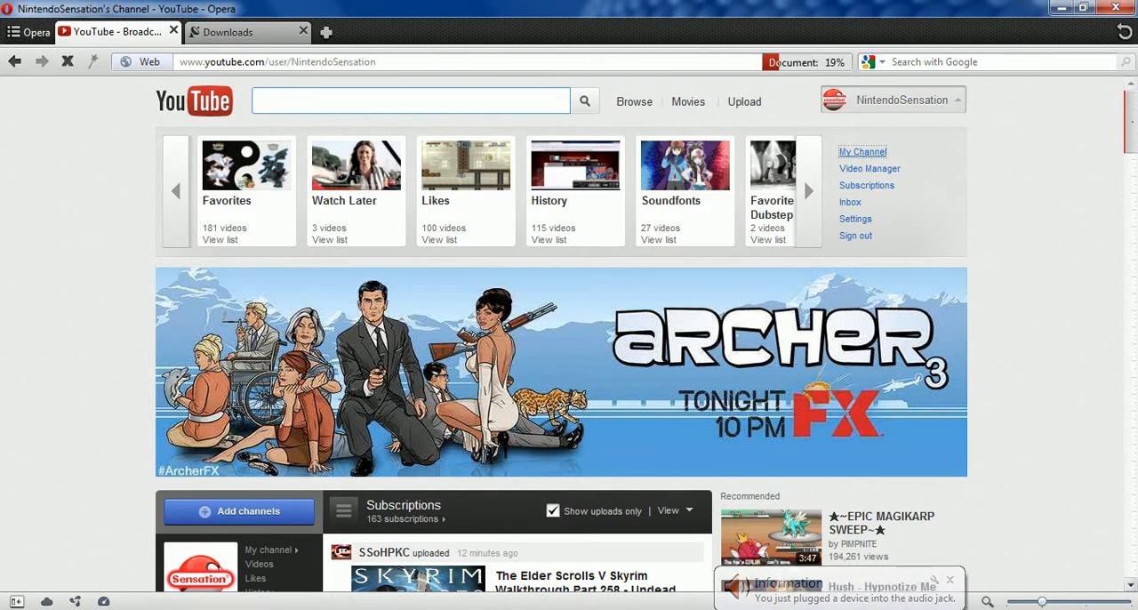
{"action": "left_click", "coordinate": [860, 151]}
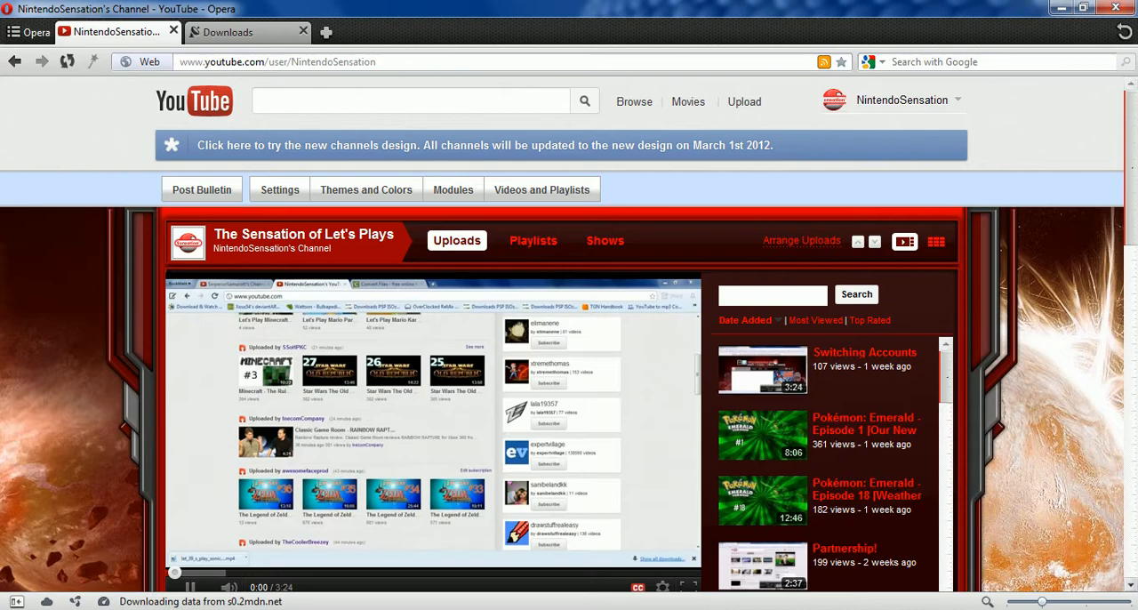
- Browse down through the channel's profile, comments and featured players, then back to the top
{"action": "scroll", "scroll_direction": "down", "scroll_amount": 3}
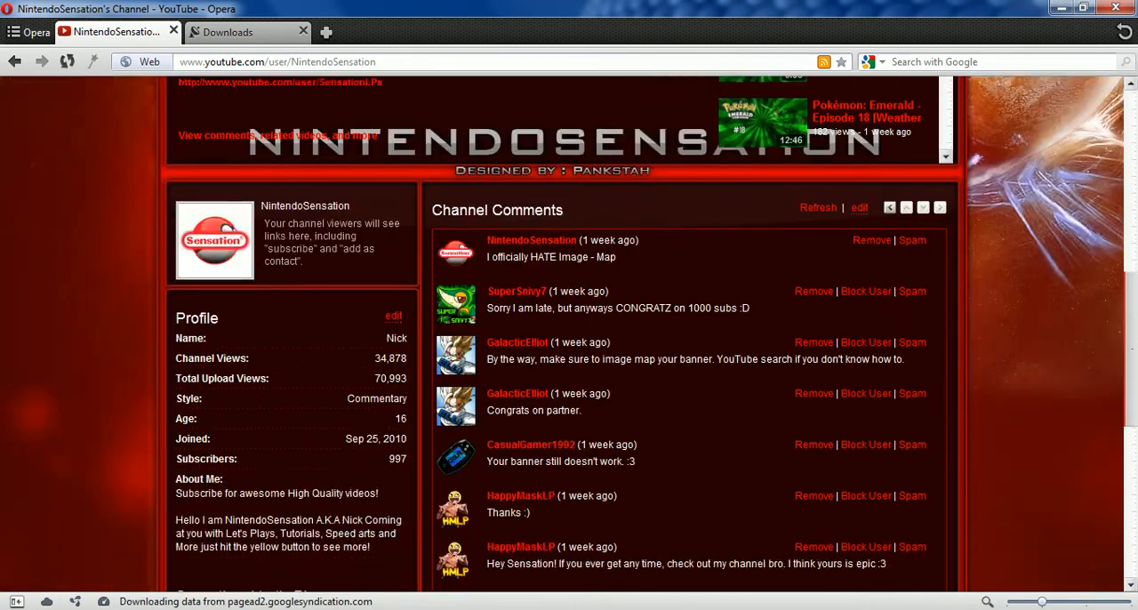
{"action": "scroll", "scroll_direction": "down", "scroll_amount": 3}
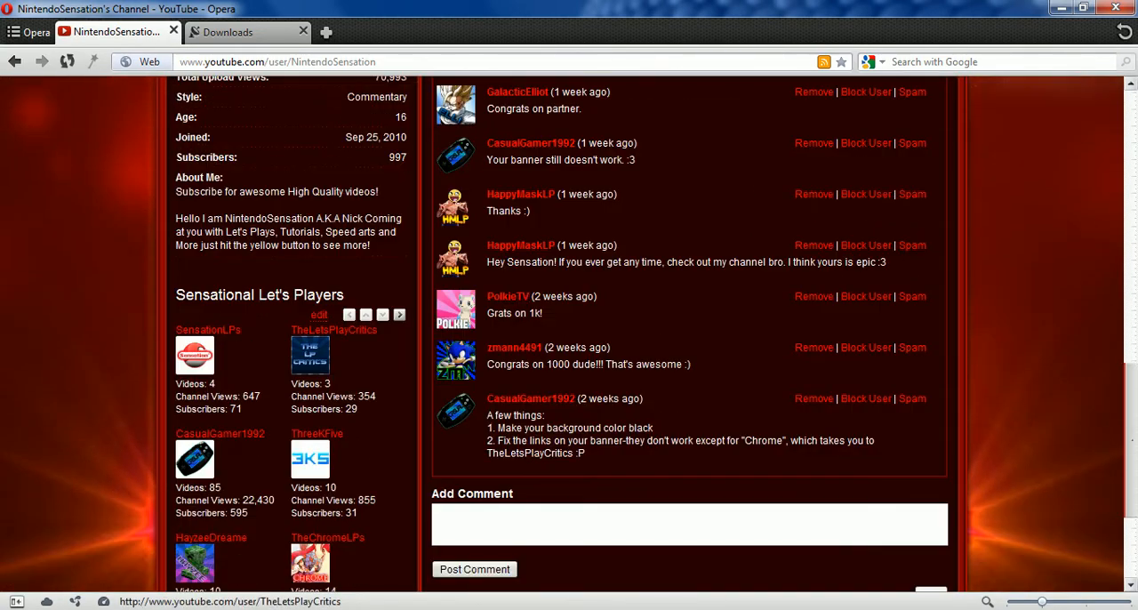
{"action": "scroll", "scroll_direction": "down", "scroll_amount": 3}
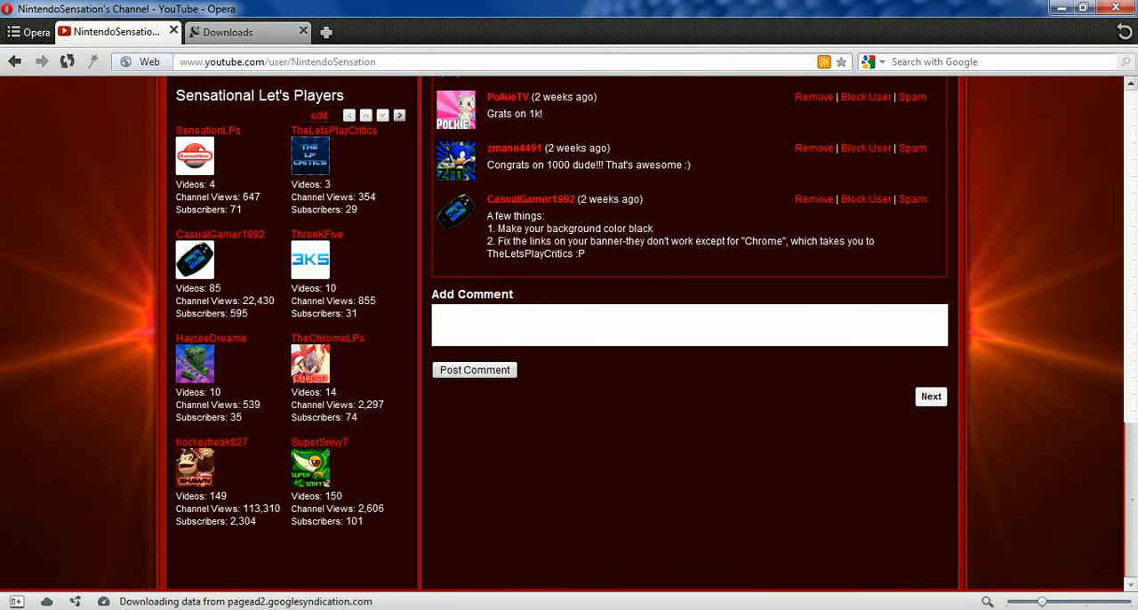
{"action": "mouse_move", "coordinate": [210, 338]}
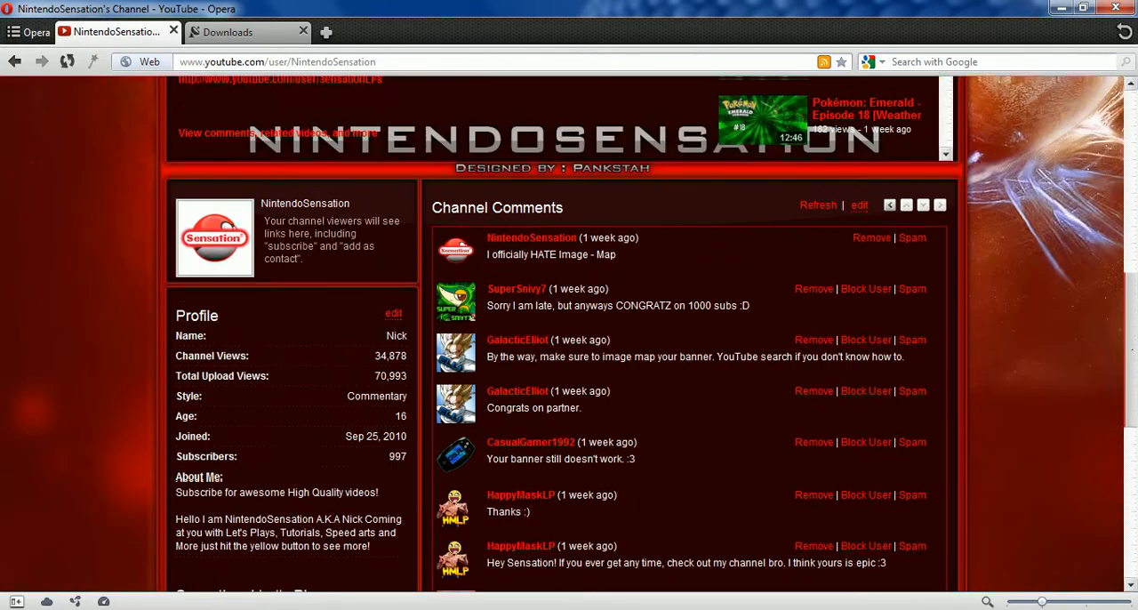
{"action": "scroll", "scroll_direction": "up", "scroll_amount": 3}
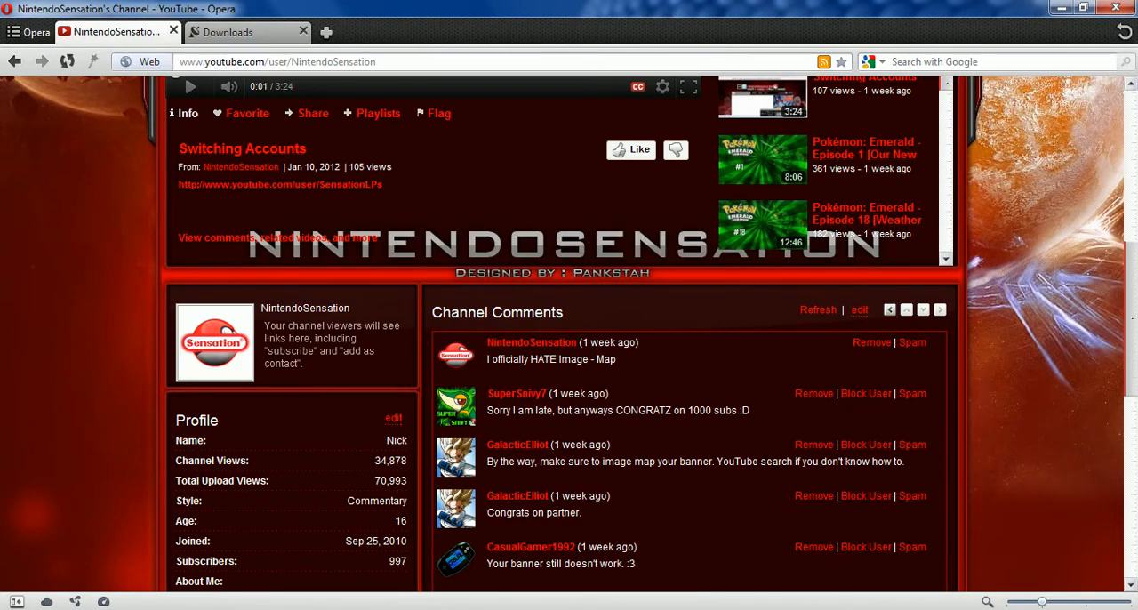
{"action": "scroll", "scroll_direction": "up", "scroll_amount": 3}
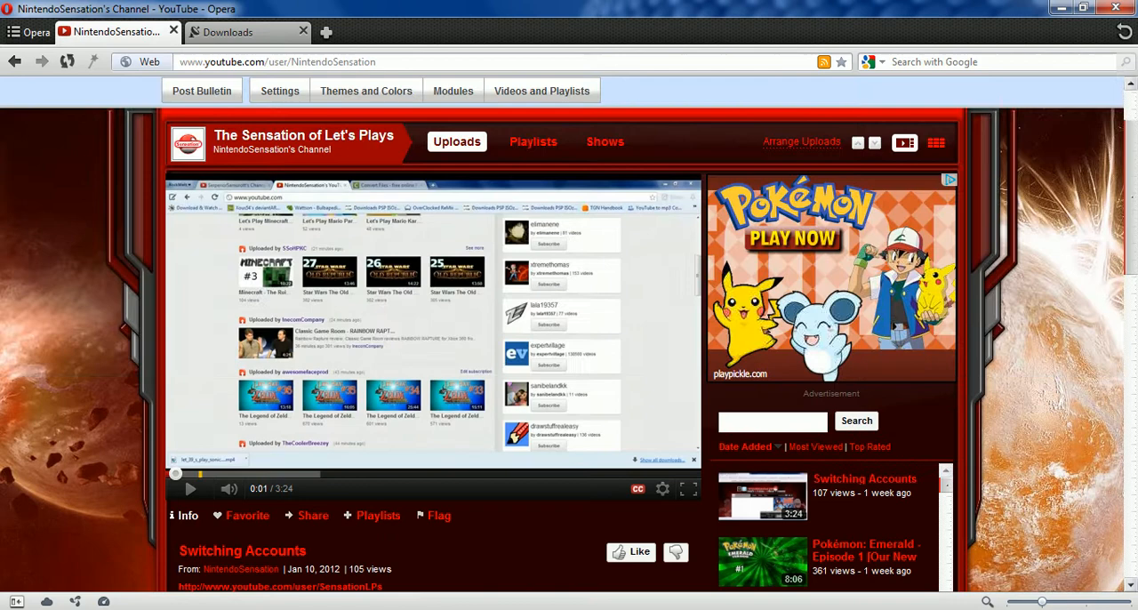
{"action": "scroll", "scroll_direction": "up", "scroll_amount": 3}
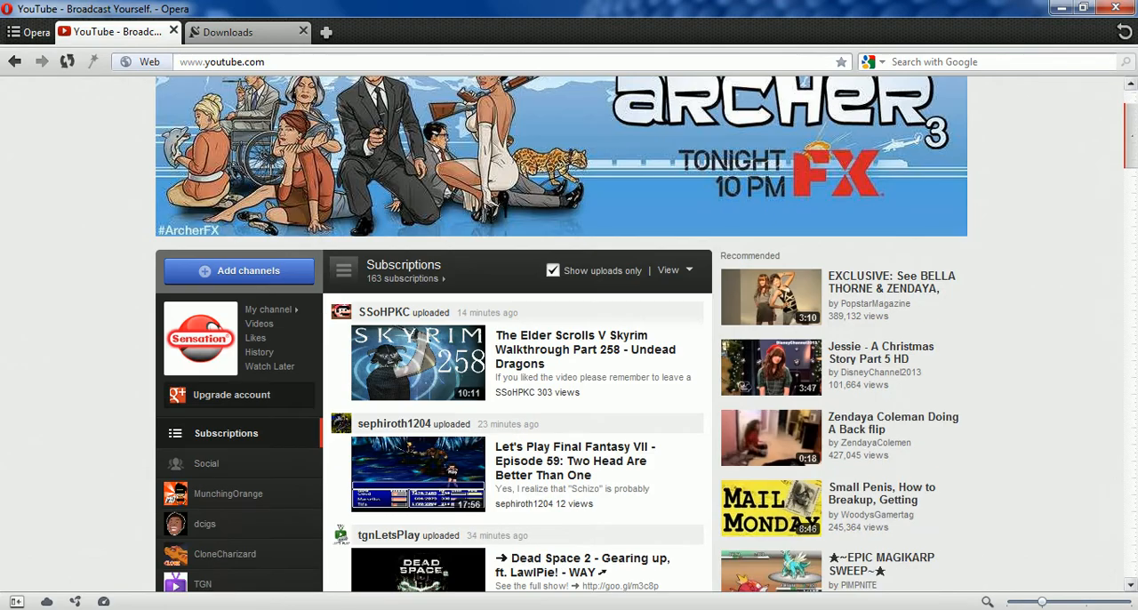
- Scroll further down the Subscriptions feed through recent uploads and recommendations
{"action": "scroll", "scroll_direction": "down", "scroll_amount": 3}
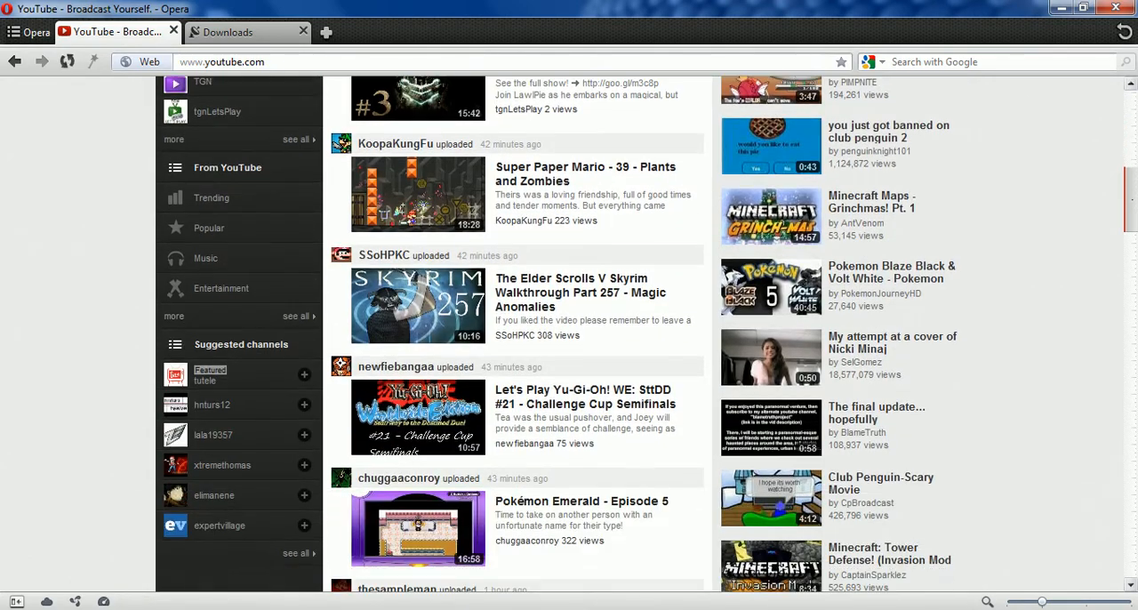
{"action": "scroll", "scroll_direction": "down", "scroll_amount": 3}
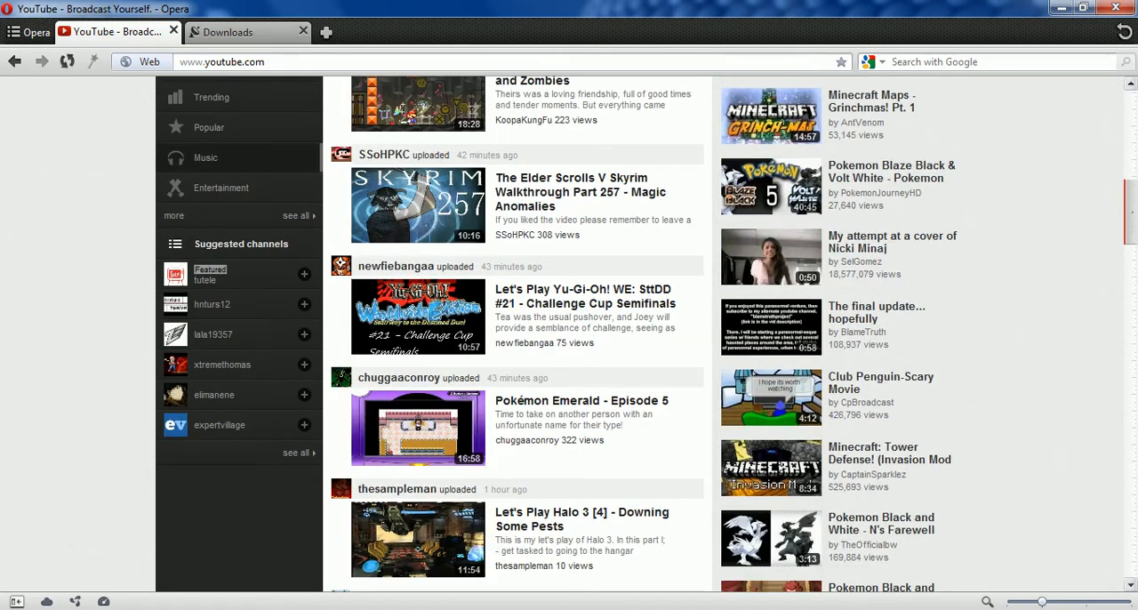